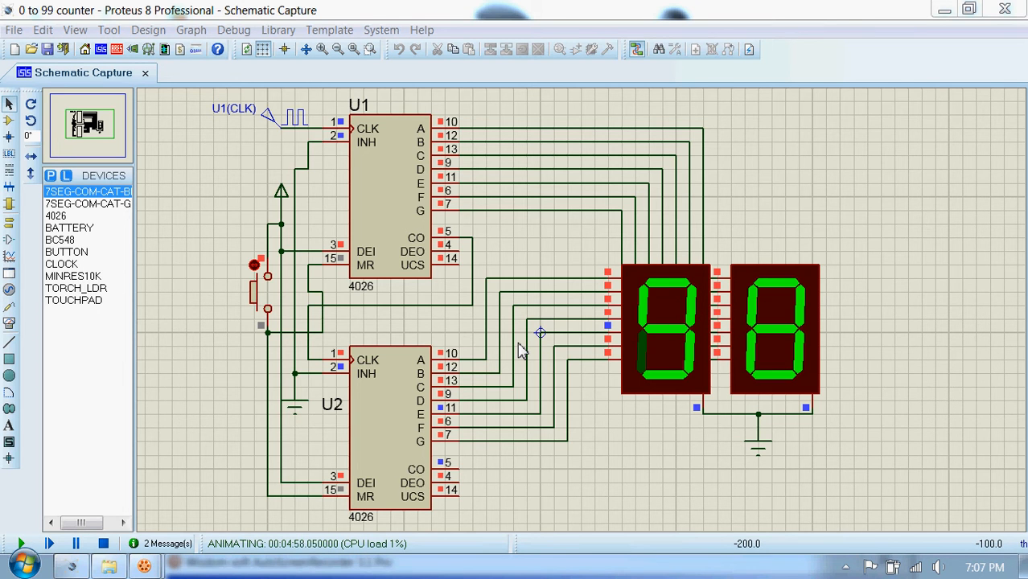
{"action": "mouse_move", "coordinate": [675, 357]}
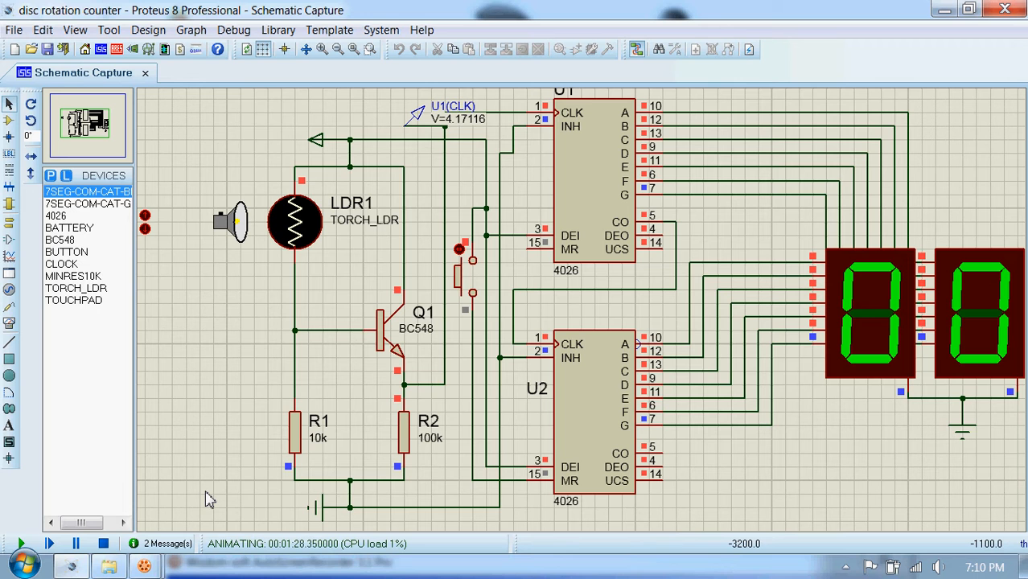
{"action": "mouse_move", "coordinate": [341, 469]}
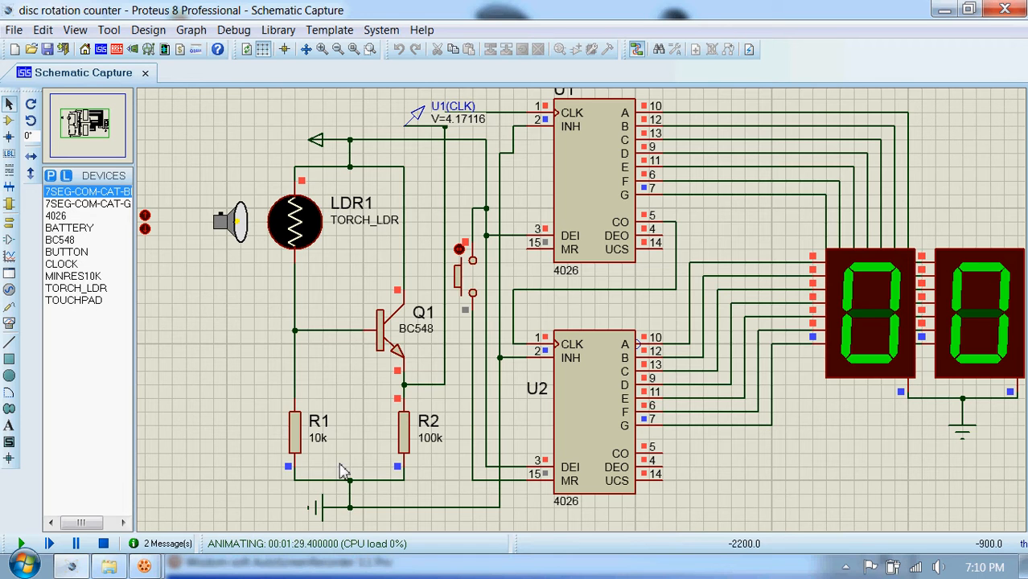
{"action": "mouse_move", "coordinate": [322, 434]}
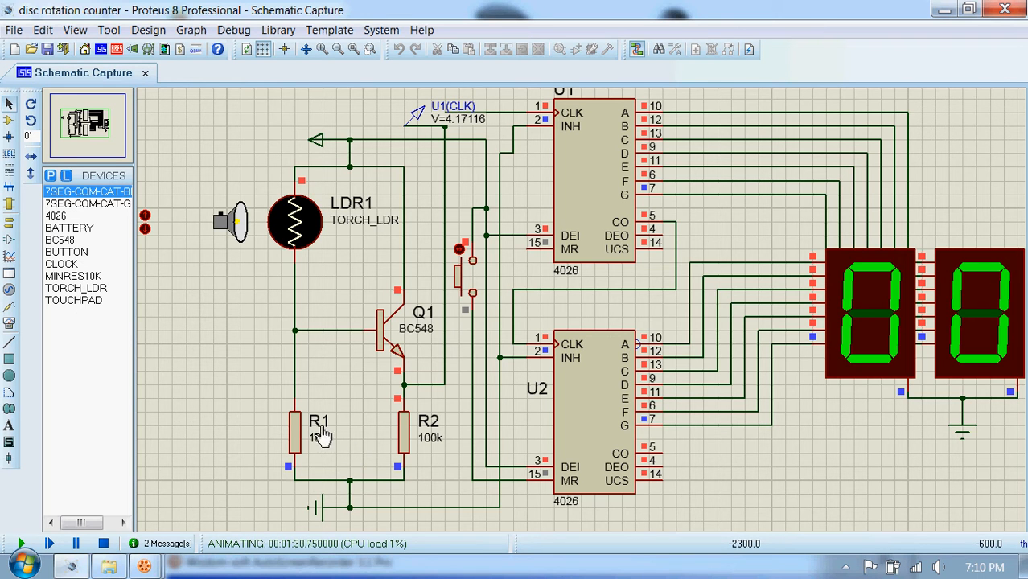
{"action": "mouse_move", "coordinate": [225, 322]}
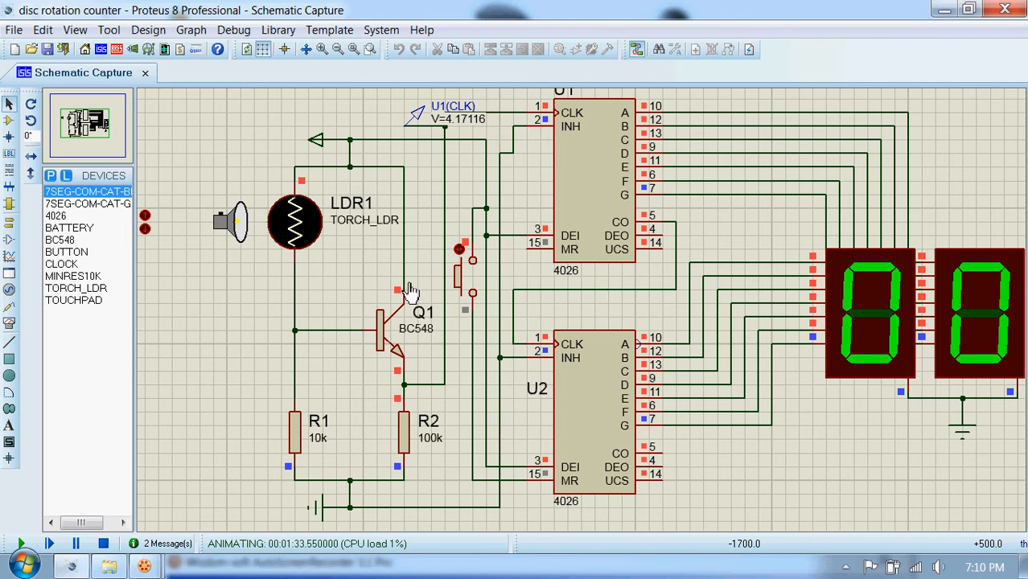
{"action": "mouse_move", "coordinate": [507, 119]}
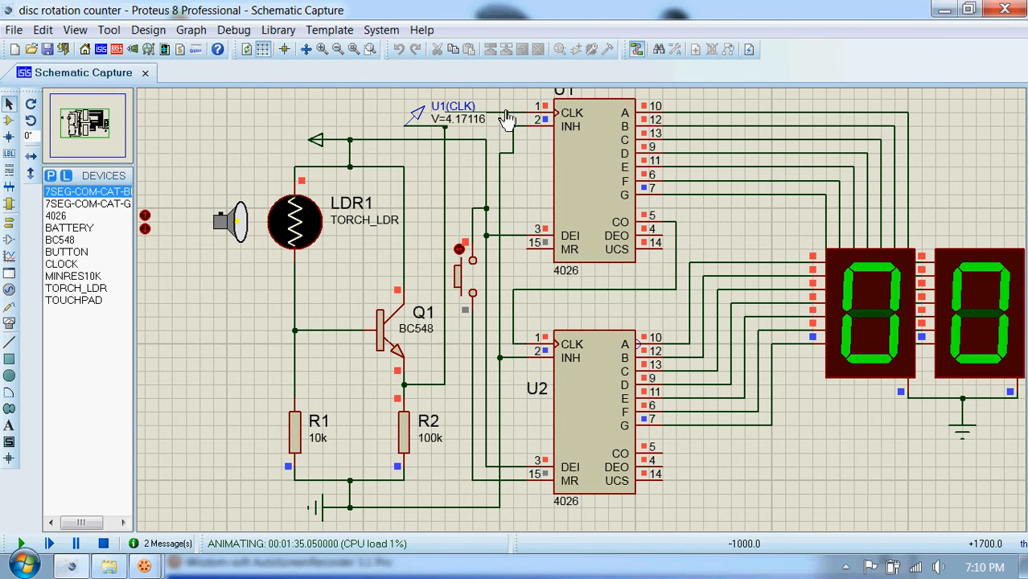
{"action": "mouse_move", "coordinate": [586, 148]}
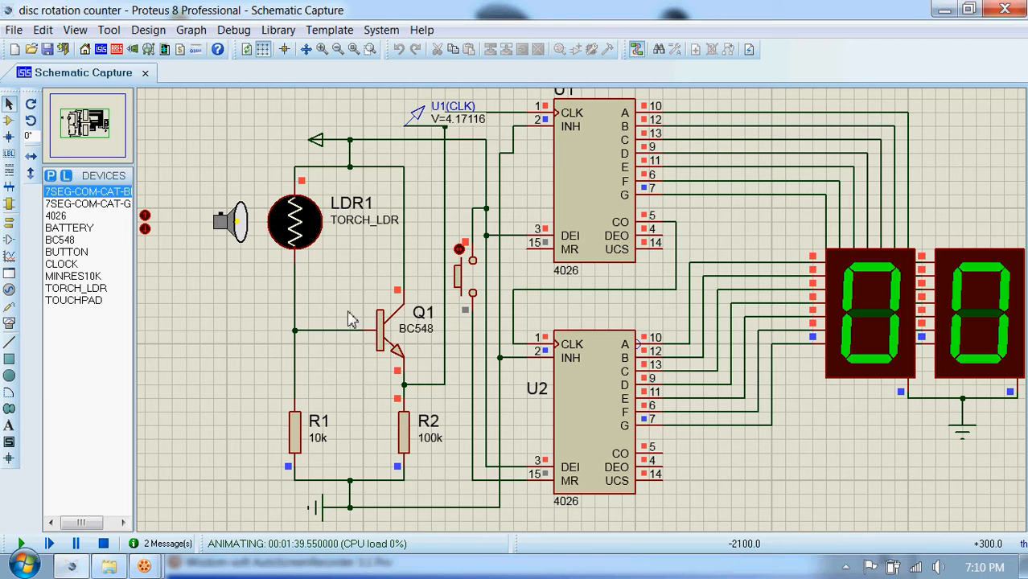
{"action": "mouse_move", "coordinate": [306, 424]}
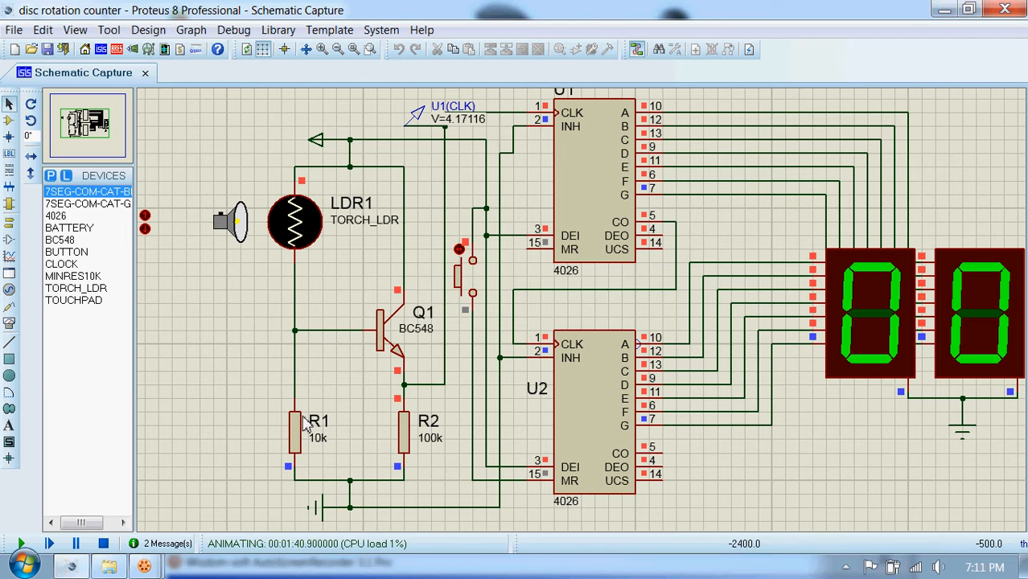
{"action": "mouse_move", "coordinate": [378, 417]}
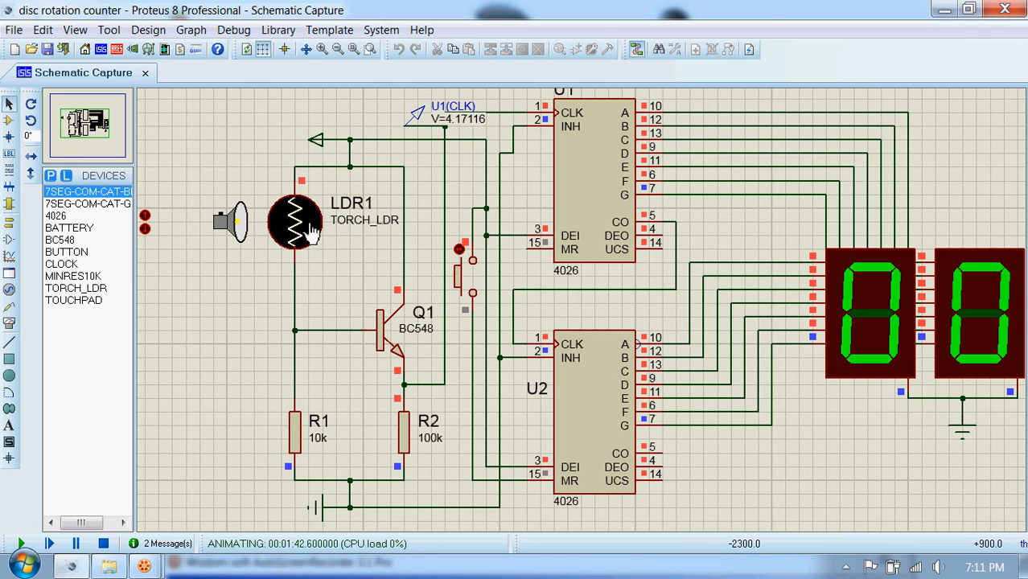
{"action": "mouse_move", "coordinate": [356, 286]}
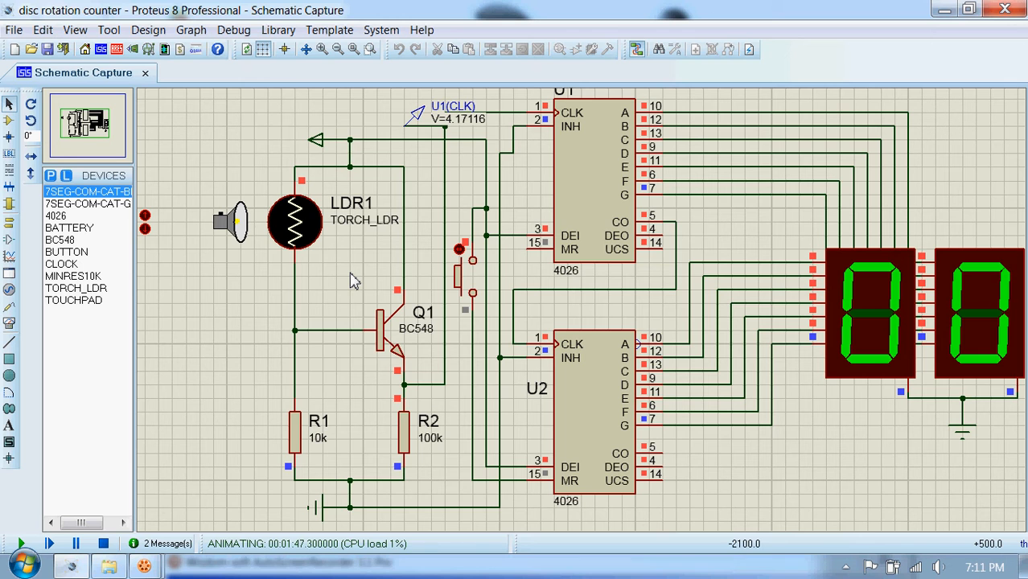
{"action": "mouse_move", "coordinate": [222, 238]}
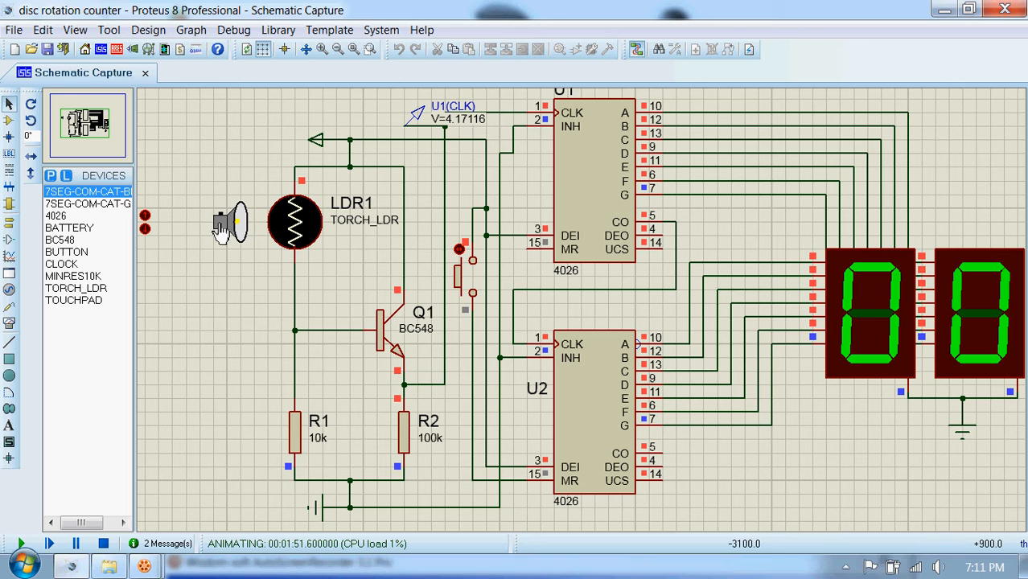
{"action": "mouse_move", "coordinate": [208, 235]}
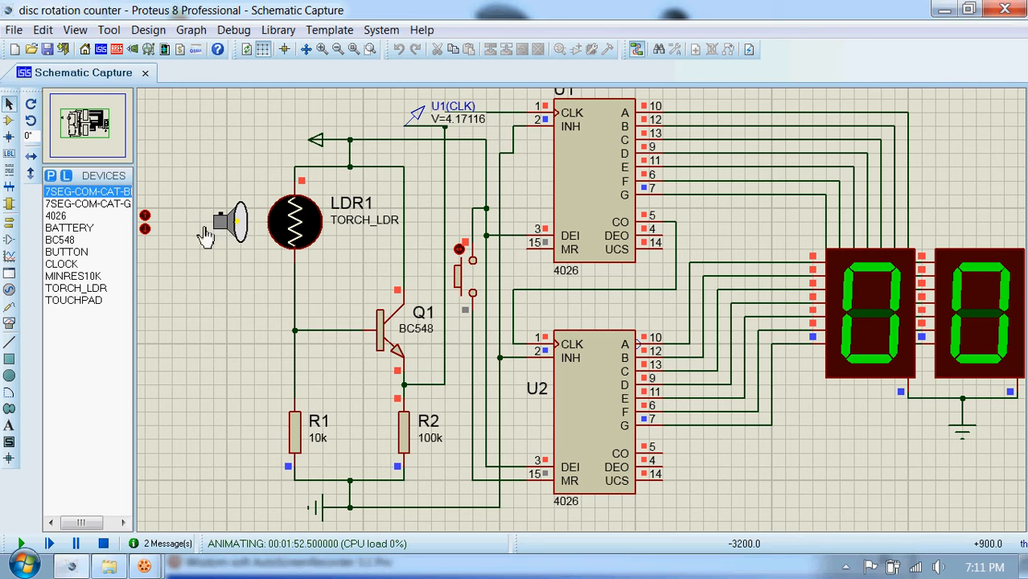
{"action": "mouse_move", "coordinate": [309, 228]}
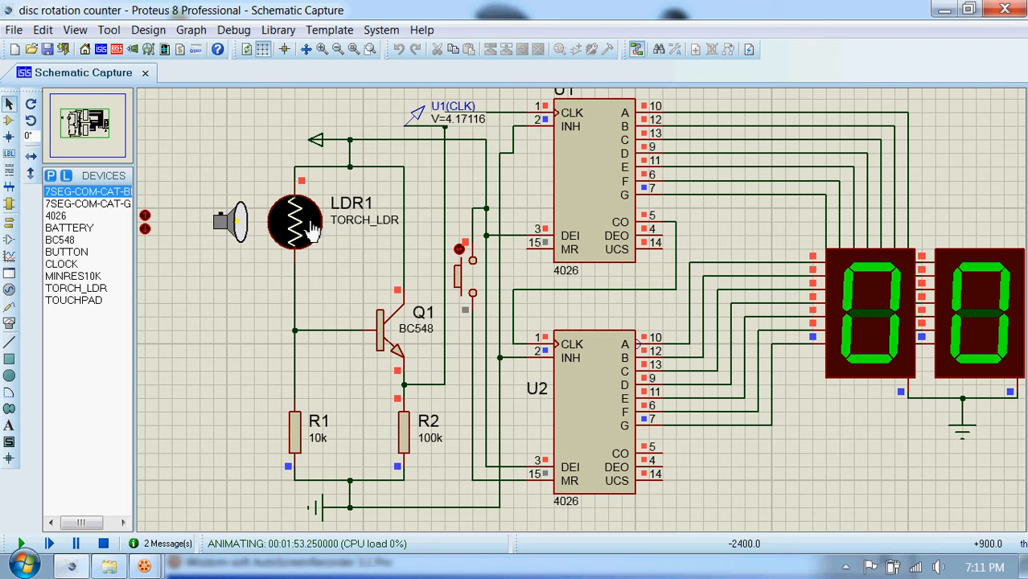
{"action": "mouse_move", "coordinate": [308, 232]}
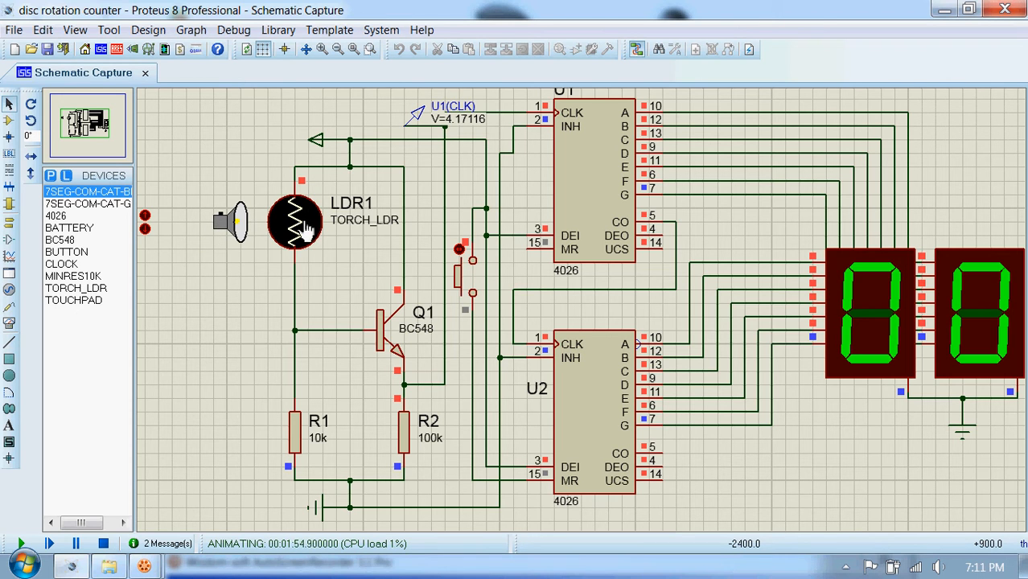
{"action": "mouse_move", "coordinate": [238, 219]}
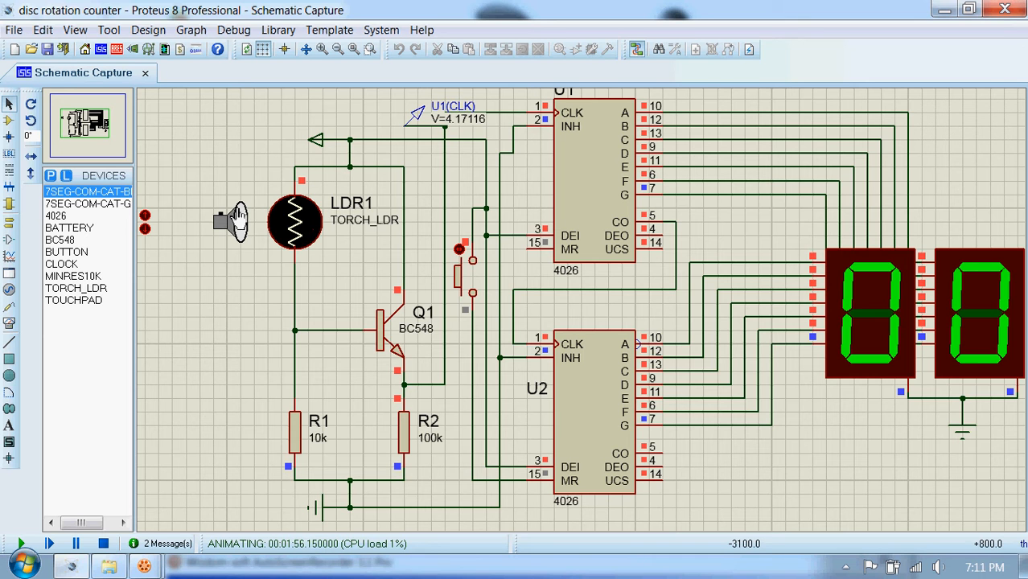
{"action": "mouse_move", "coordinate": [333, 194]}
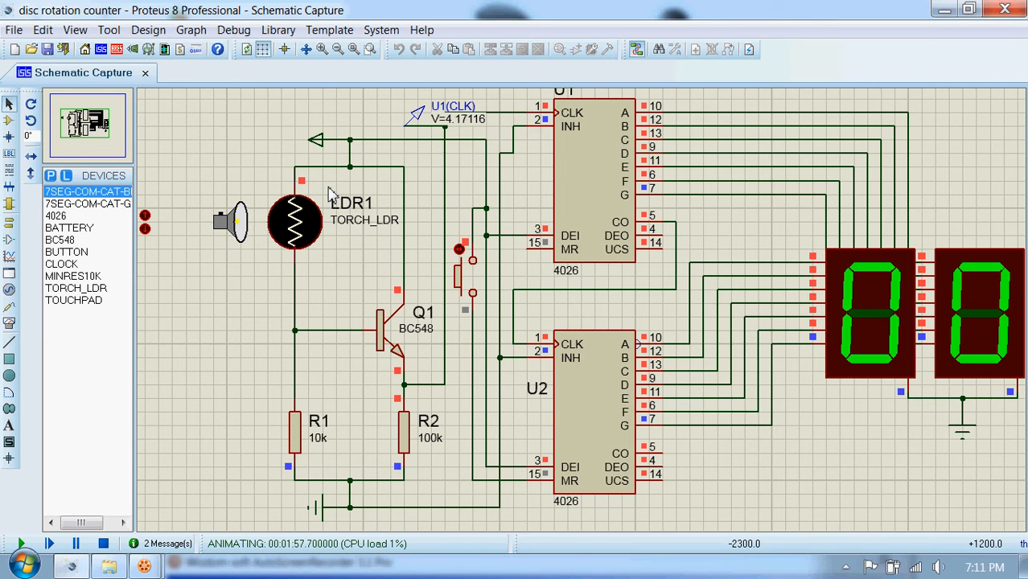
{"action": "mouse_move", "coordinate": [286, 212]}
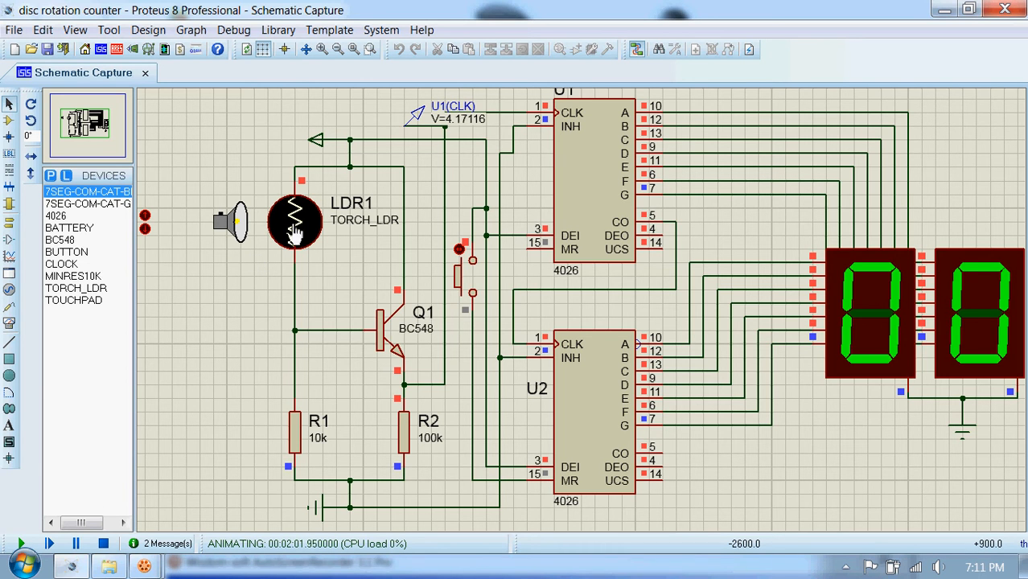
{"action": "mouse_move", "coordinate": [244, 233]}
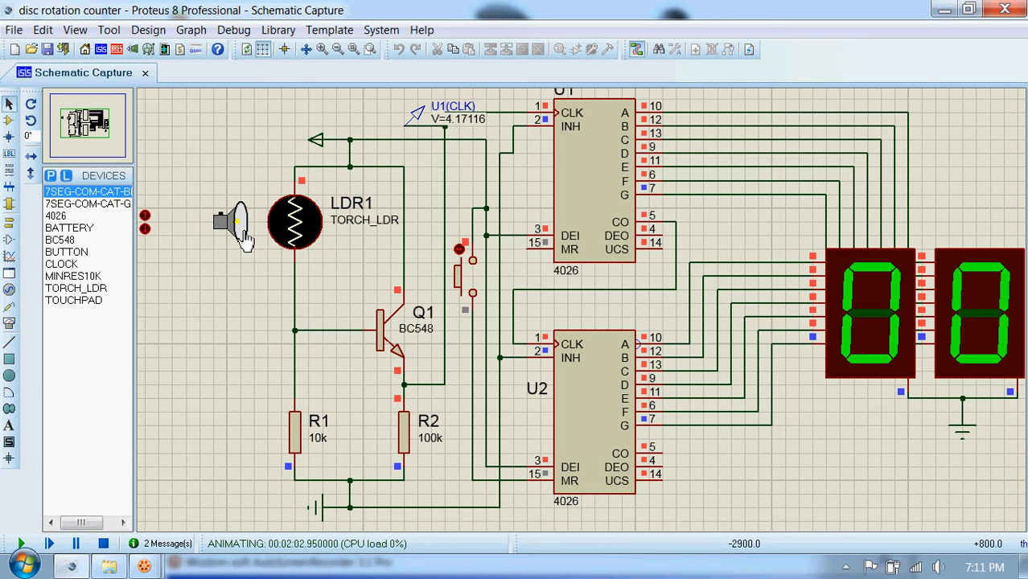
{"action": "mouse_move", "coordinate": [91, 463]}
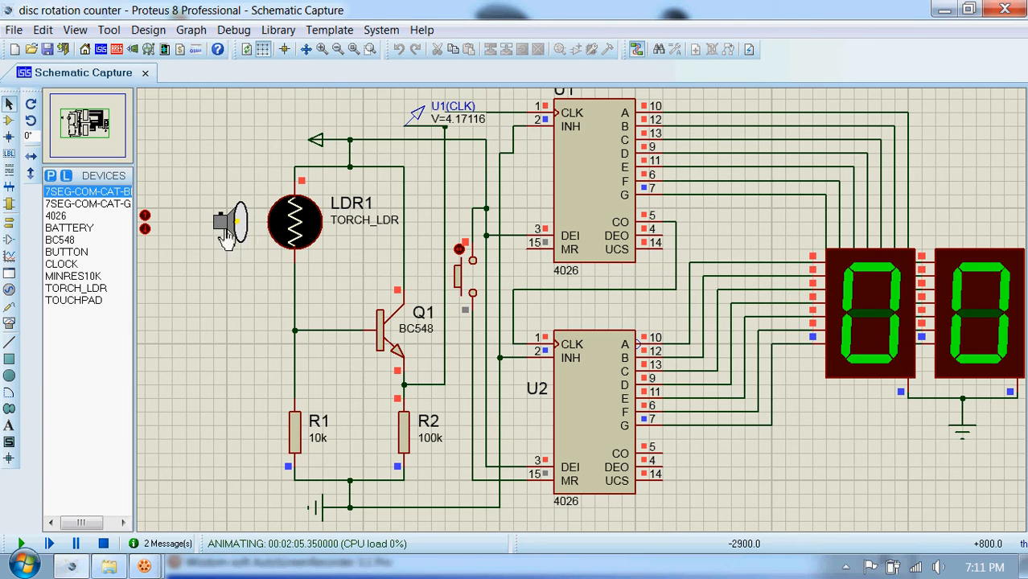
{"action": "mouse_move", "coordinate": [209, 325]}
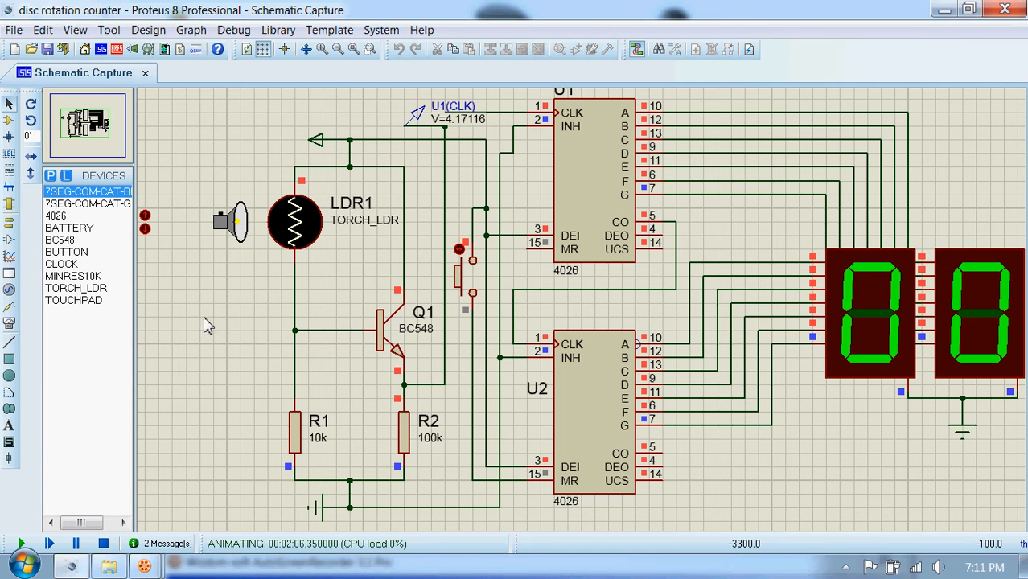
{"action": "mouse_move", "coordinate": [321, 233]}
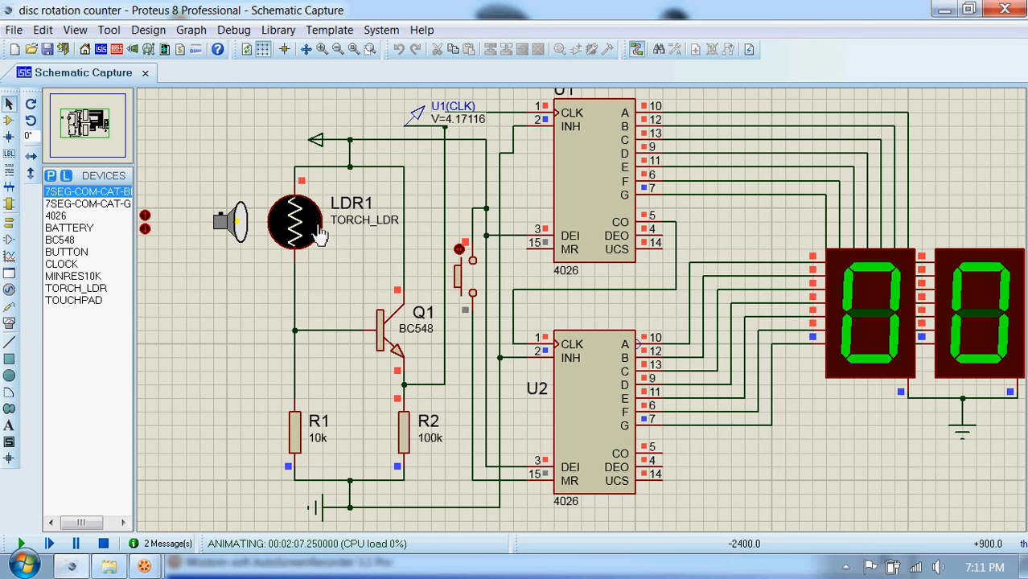
{"action": "mouse_move", "coordinate": [168, 283]}
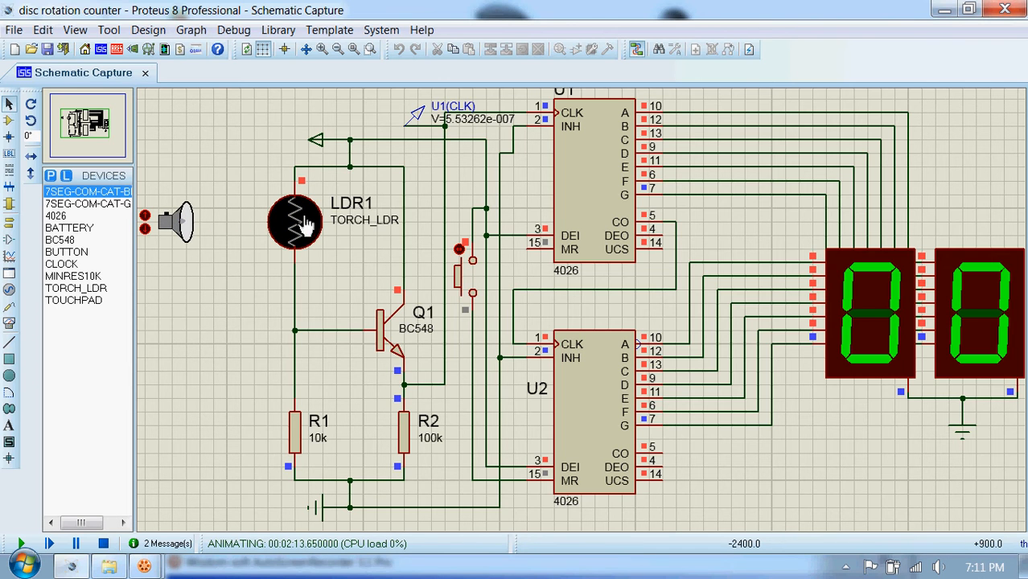
{"action": "mouse_move", "coordinate": [330, 196]}
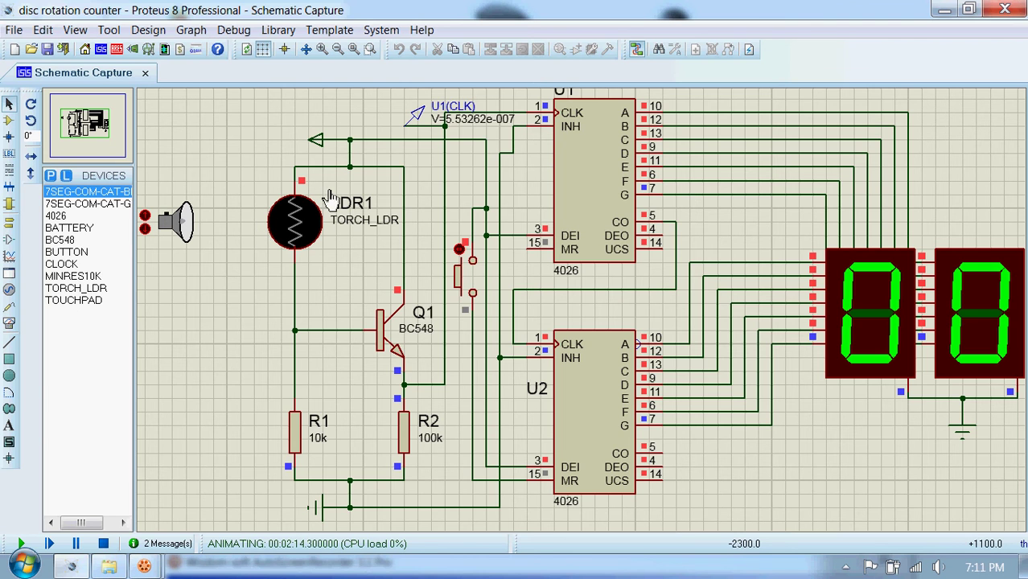
{"action": "mouse_move", "coordinate": [449, 129]}
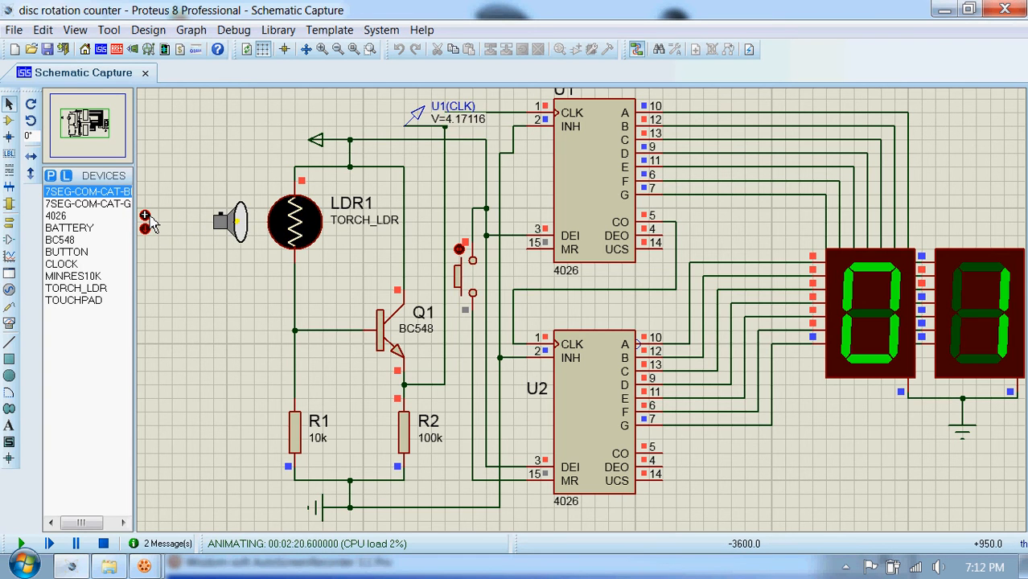
{"action": "mouse_move", "coordinate": [196, 225]}
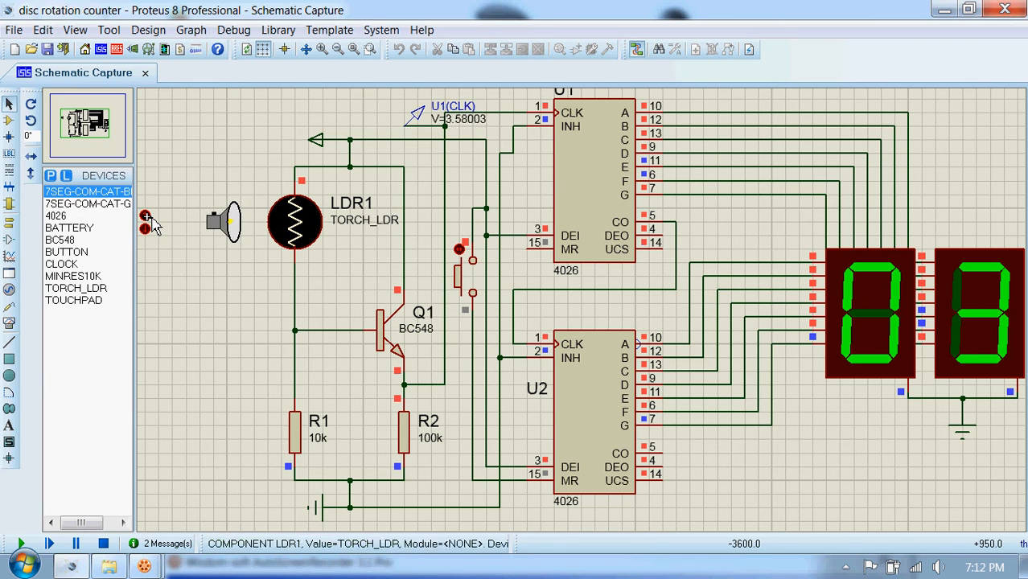
Toggle the lamp over the LDR so the running counter advances toward 06
{"action": "left_click", "coordinate": [22, 544]}
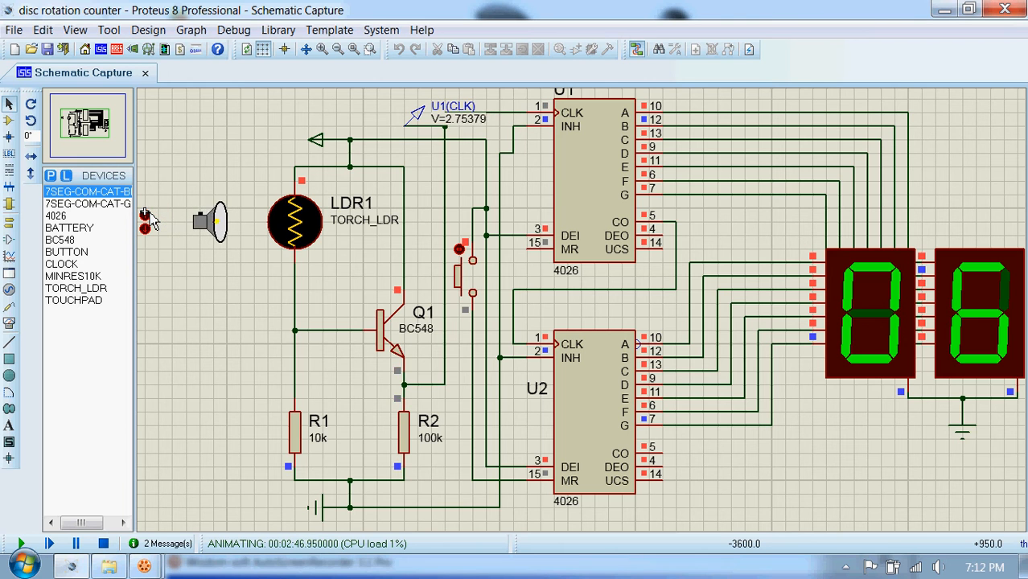
{"action": "mouse_move", "coordinate": [225, 392]}
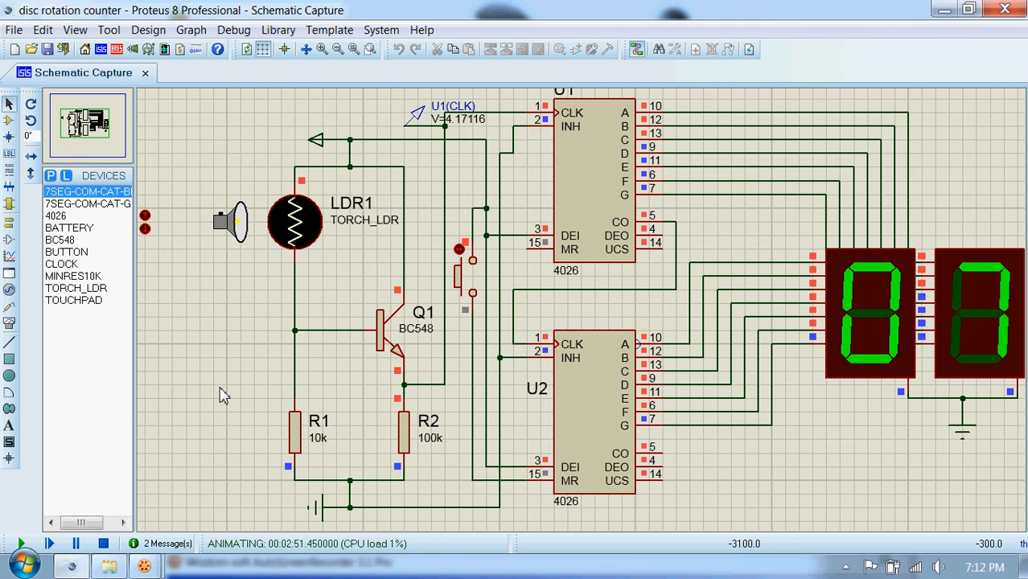
{"action": "mouse_move", "coordinate": [119, 511]}
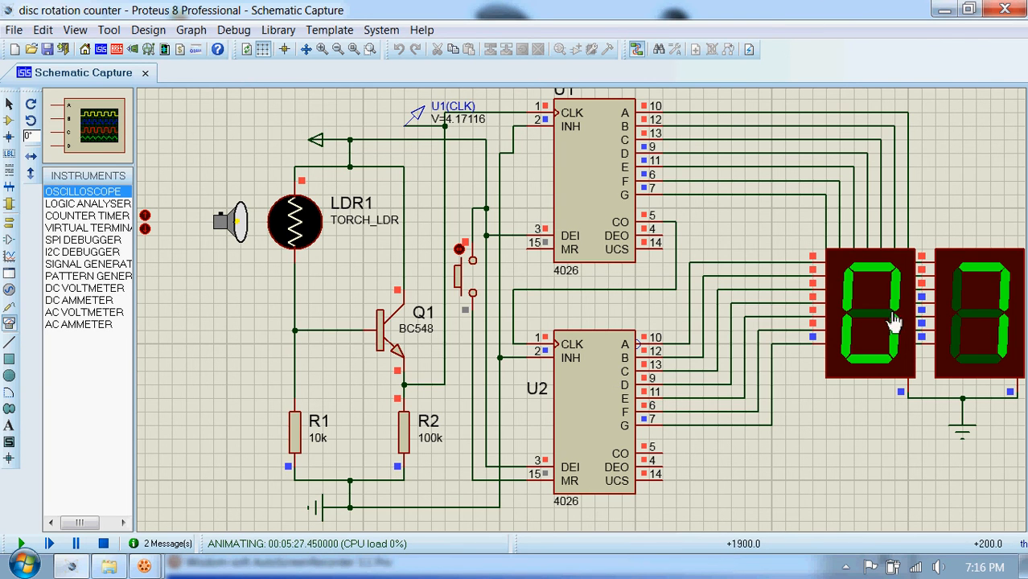
{"action": "mouse_move", "coordinate": [950, 333]}
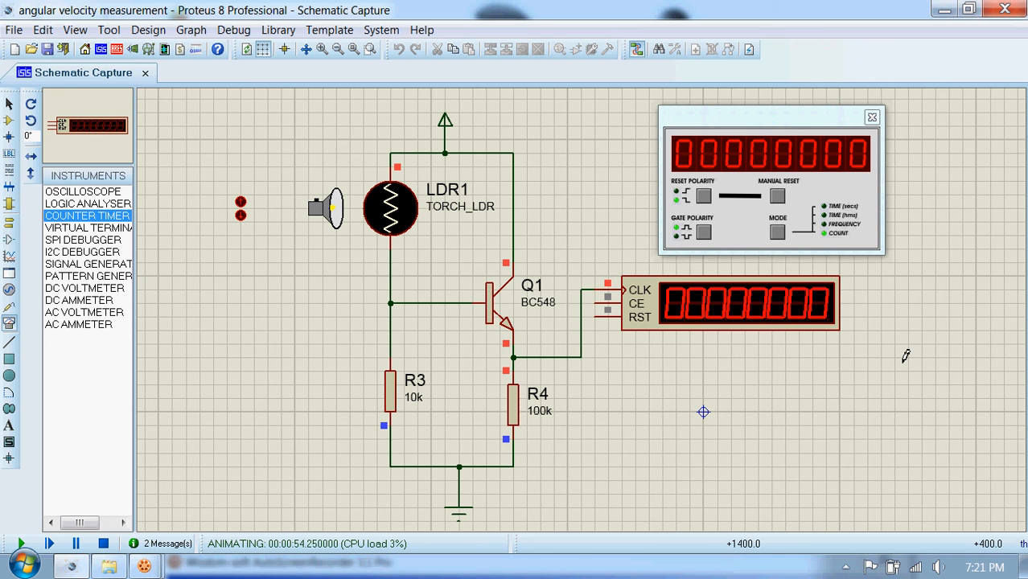
{"action": "mouse_move", "coordinate": [762, 377]}
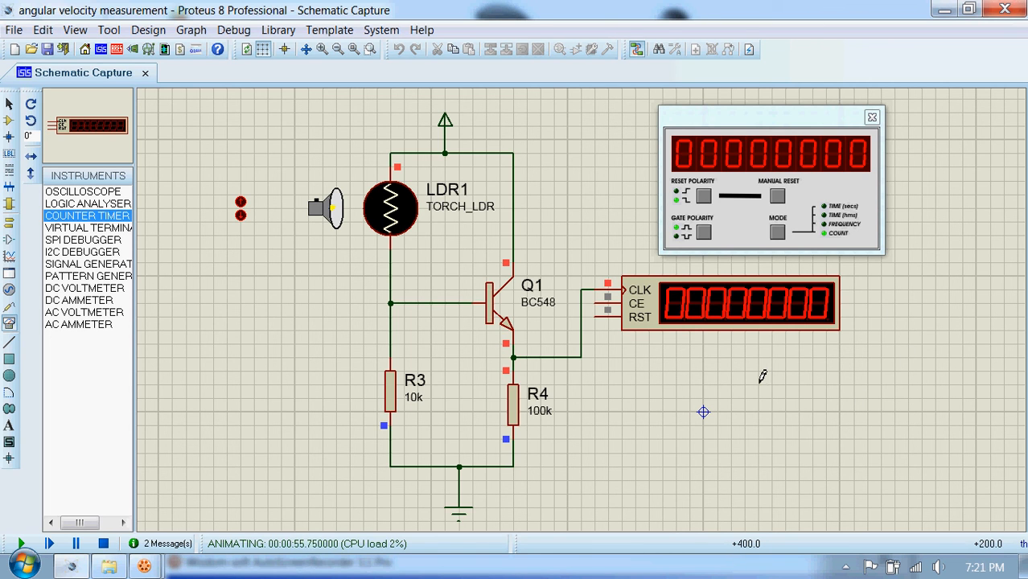
{"action": "mouse_move", "coordinate": [834, 377]}
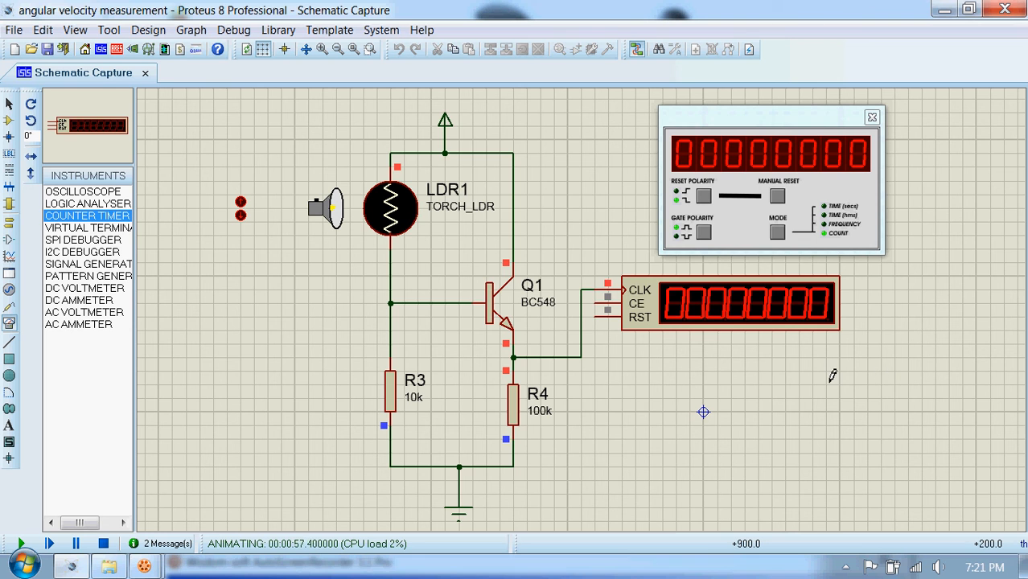
{"action": "mouse_move", "coordinate": [711, 383]}
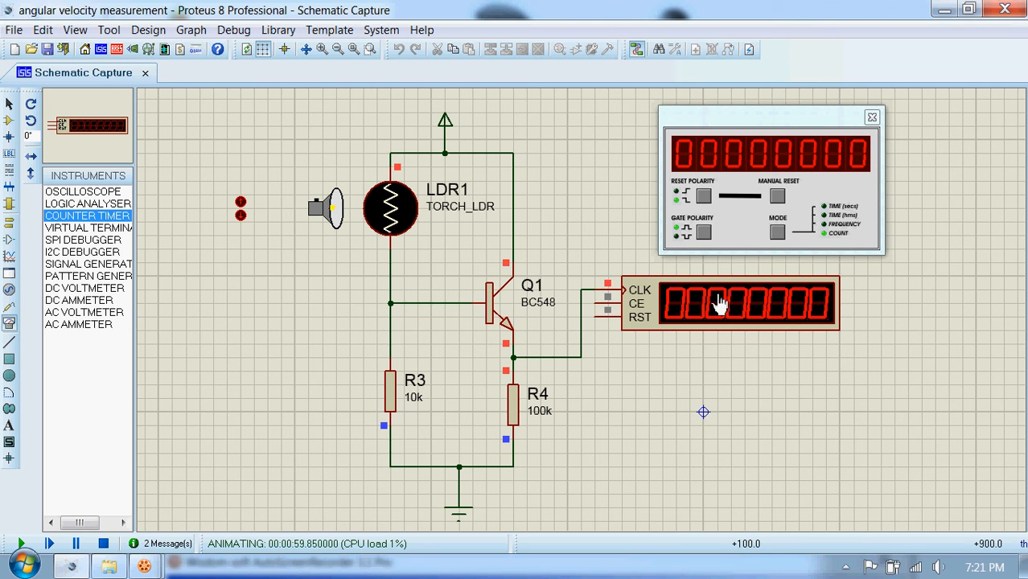
{"action": "mouse_move", "coordinate": [727, 309]}
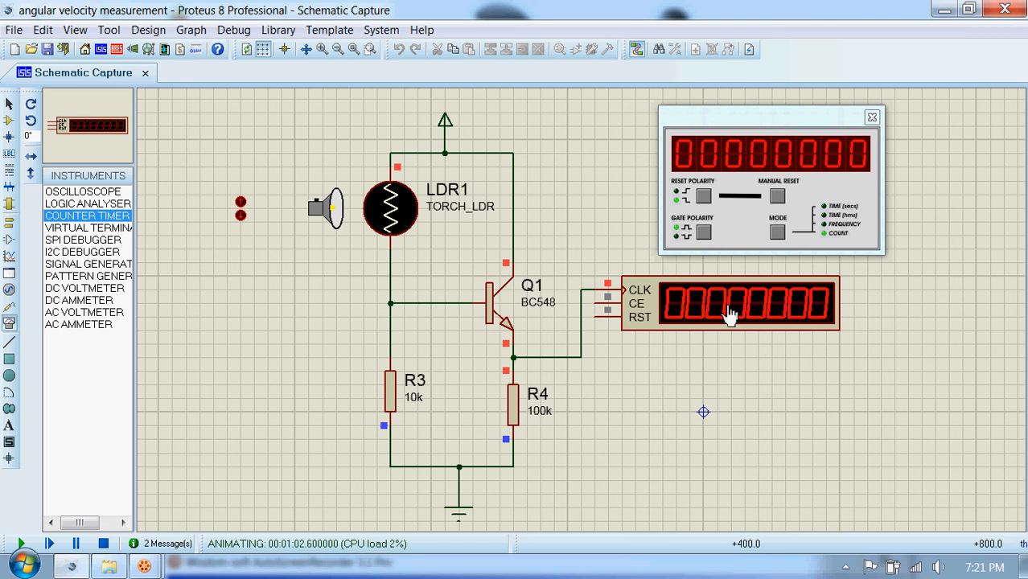
{"action": "mouse_move", "coordinate": [652, 315]}
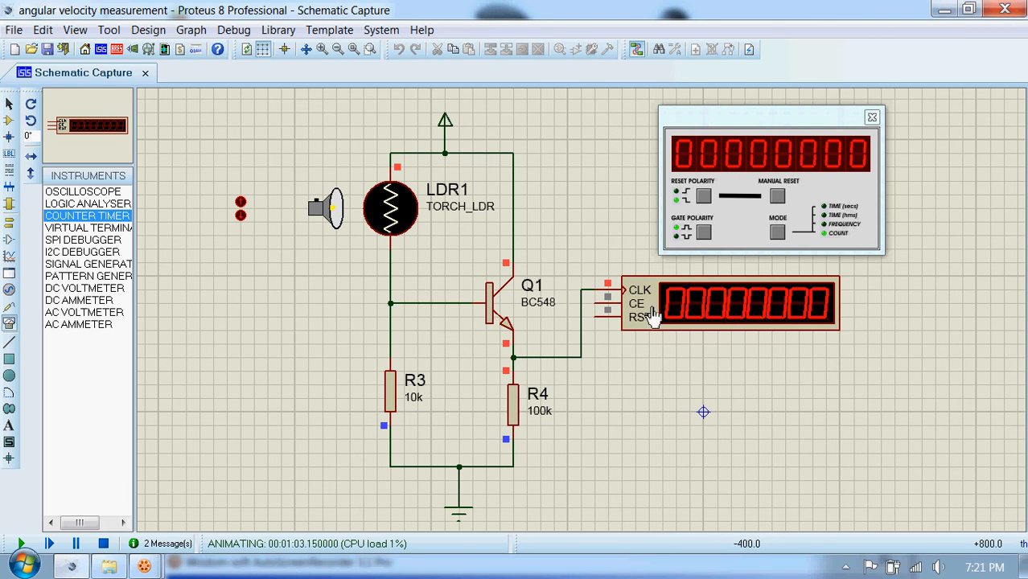
{"action": "mouse_move", "coordinate": [10, 325]}
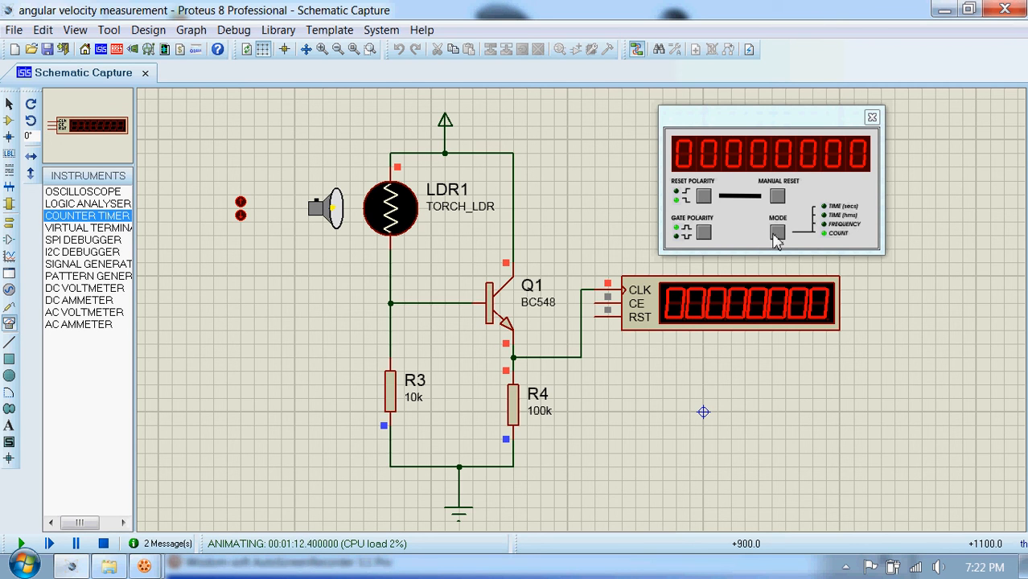
{"action": "mouse_move", "coordinate": [781, 235]}
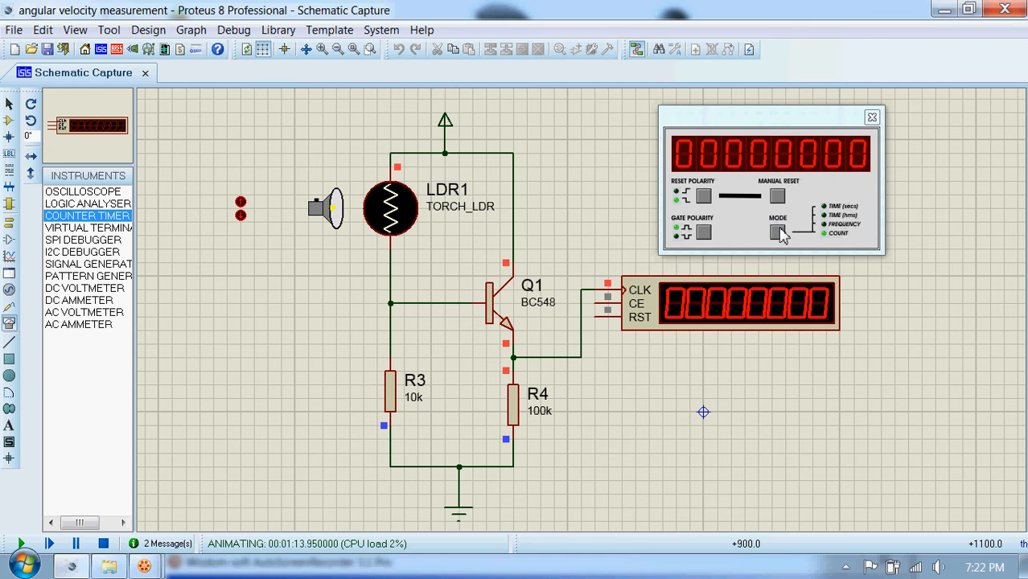
{"action": "mouse_move", "coordinate": [840, 223]}
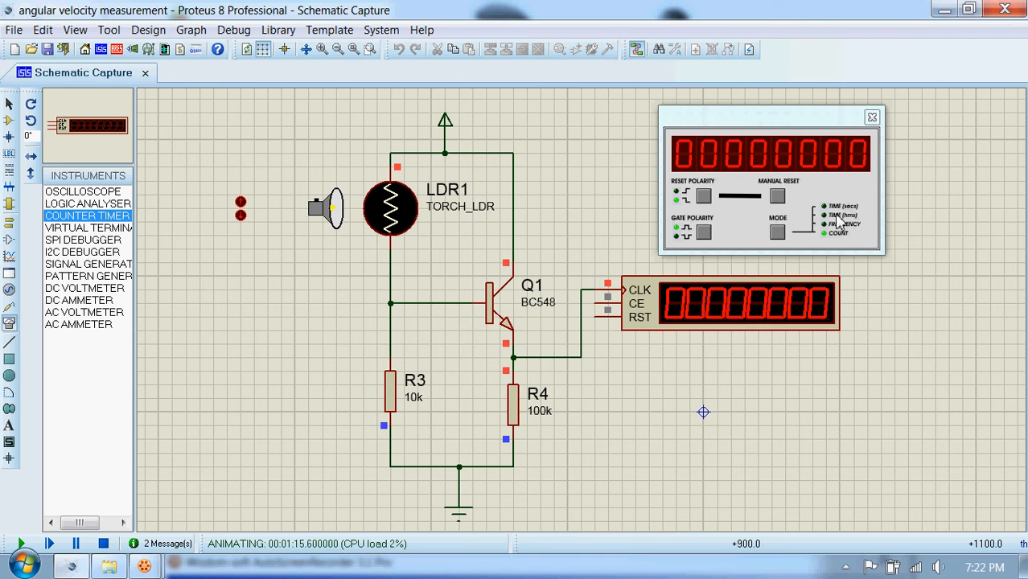
{"action": "mouse_move", "coordinate": [840, 235]}
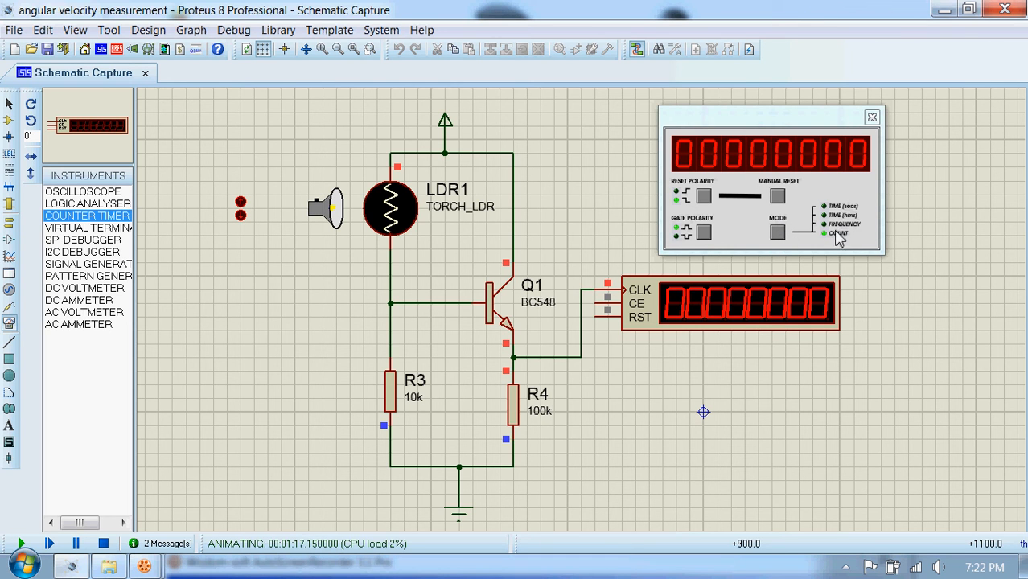
{"action": "mouse_move", "coordinate": [806, 234]}
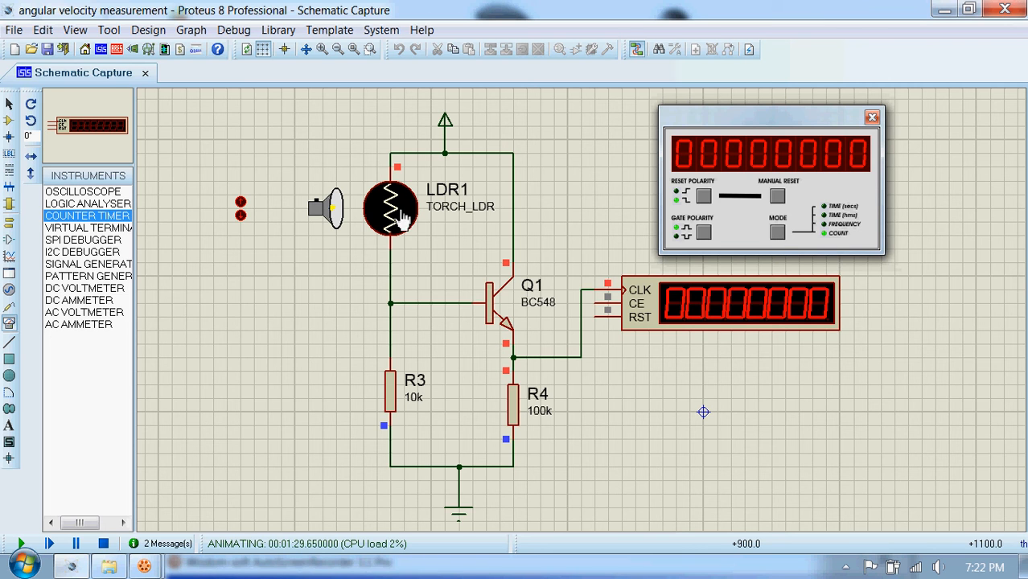
{"action": "mouse_move", "coordinate": [244, 225]}
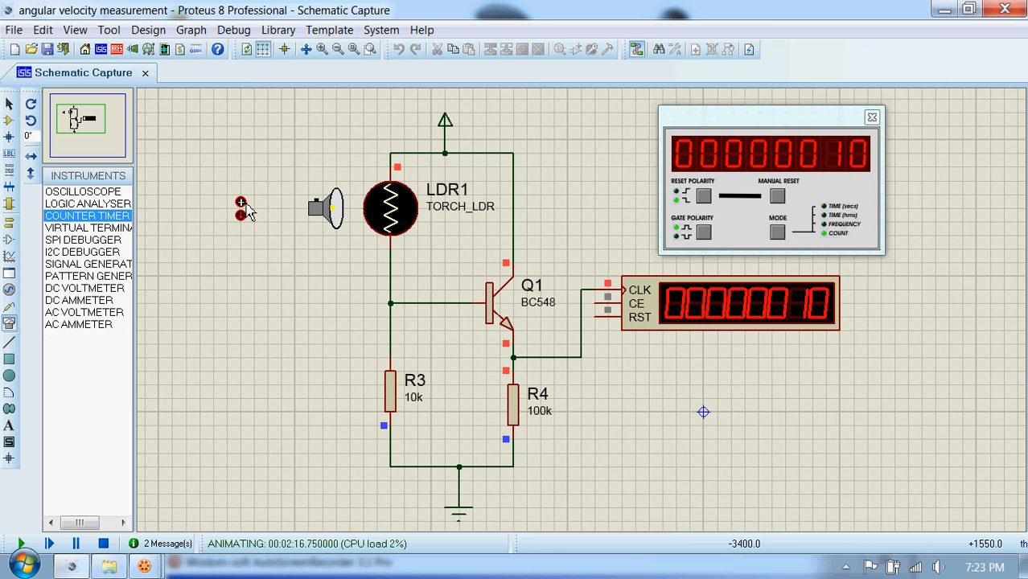
{"action": "mouse_move", "coordinate": [808, 483]}
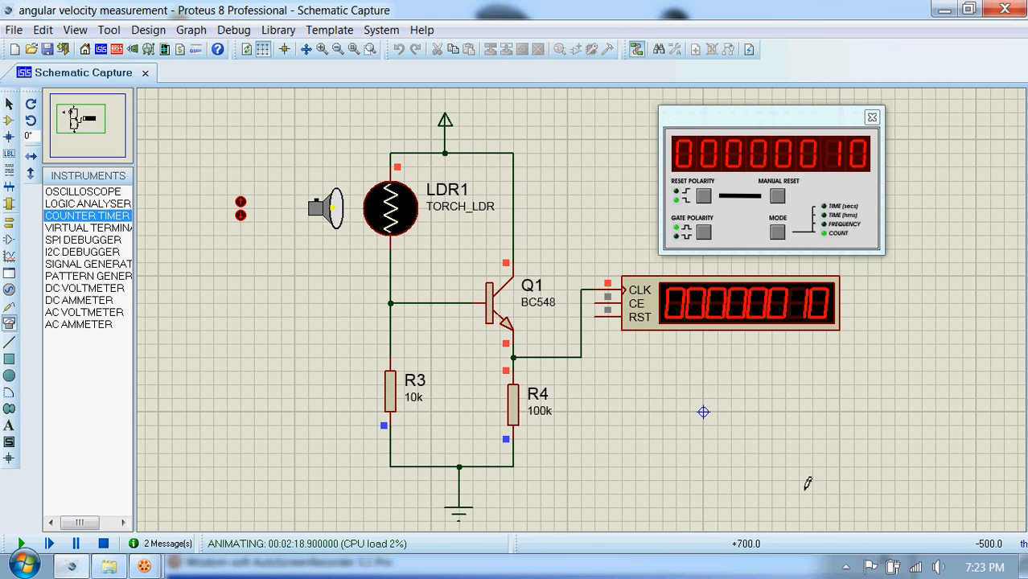